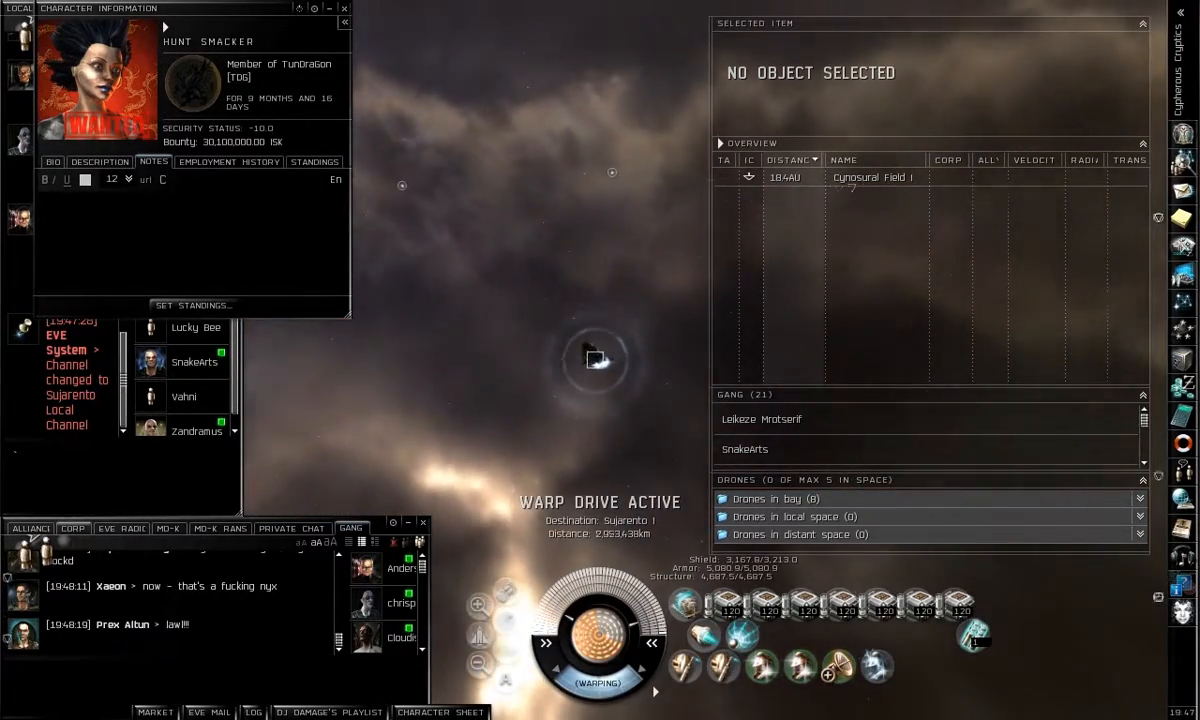
Review the pilot's ship Show Info window, then close it leaving only space and chat visible.
{"action": "left_click", "coordinate": [52, 160]}
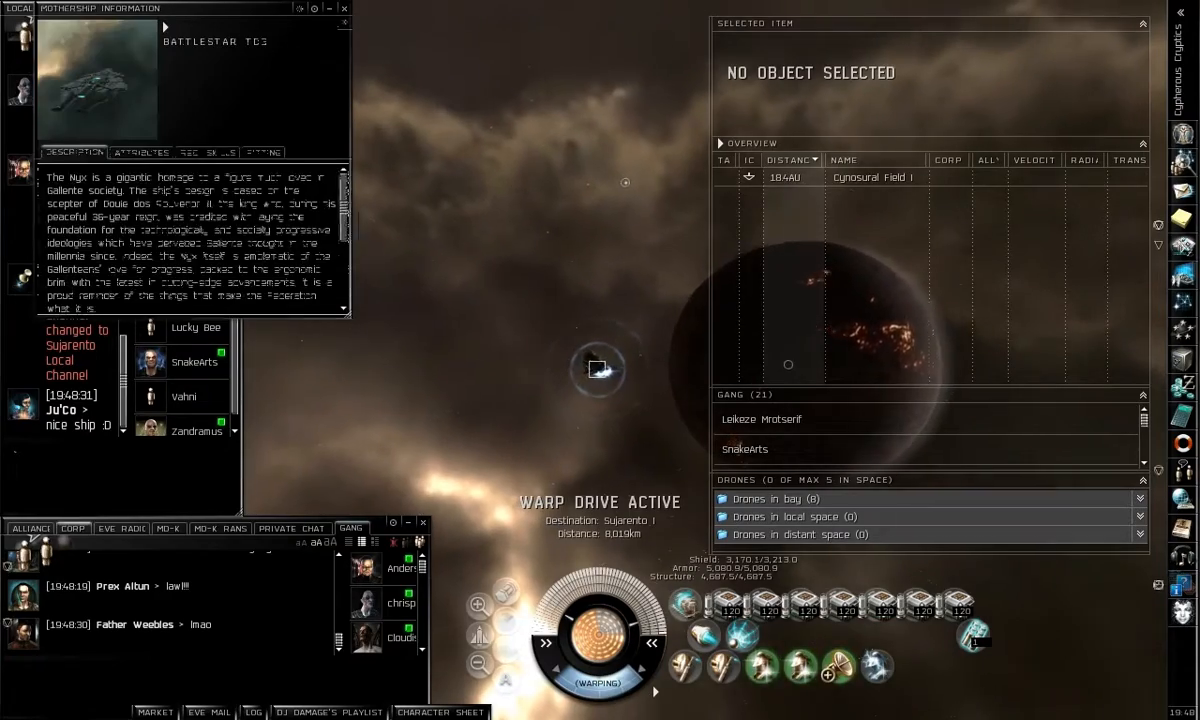
{"action": "left_click", "coordinate": [344, 8]}
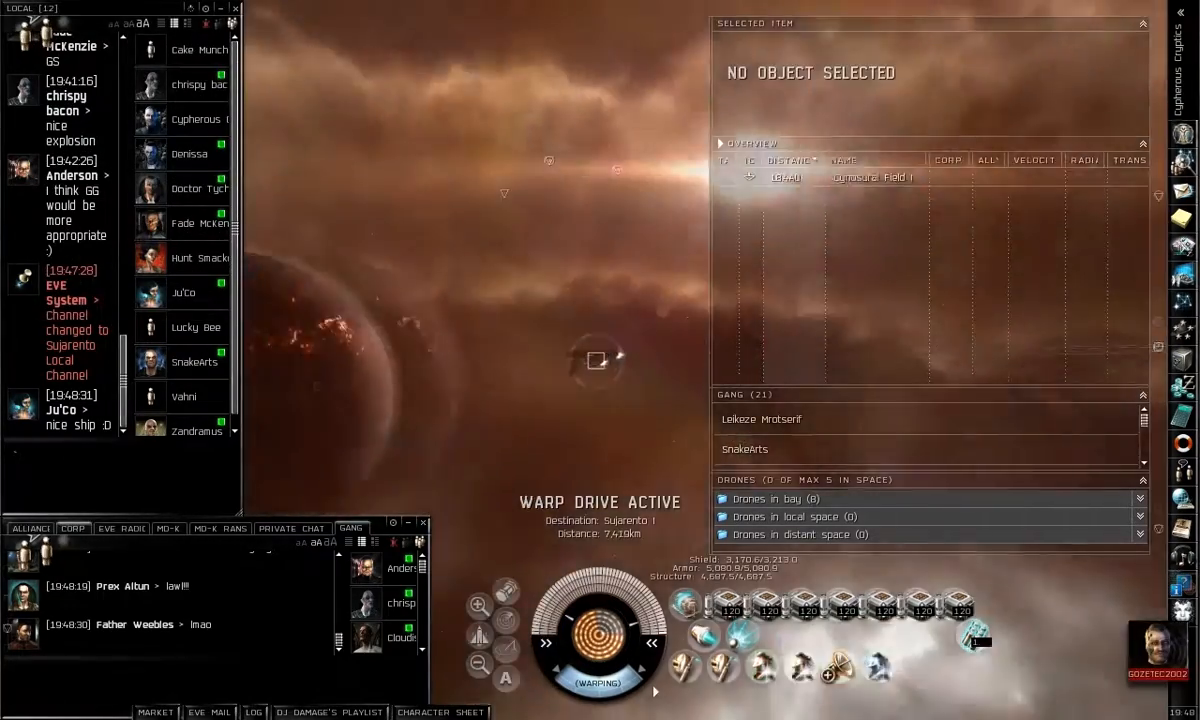